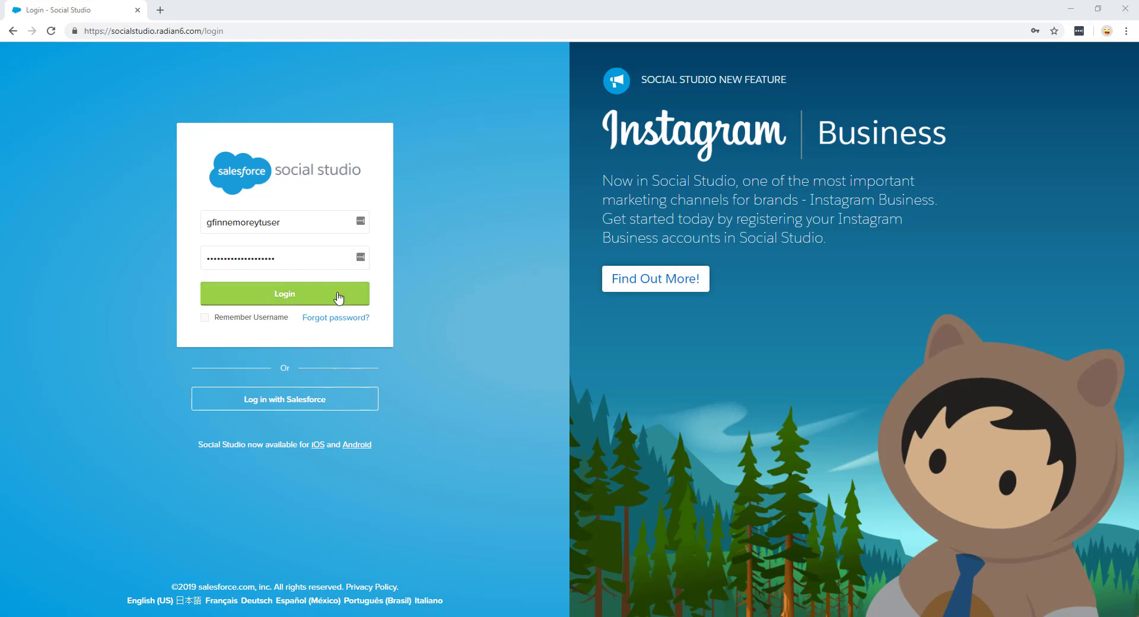
- Submit the entered credentials via the green Login button to start signing in
{"action": "left_click", "coordinate": [285, 294]}
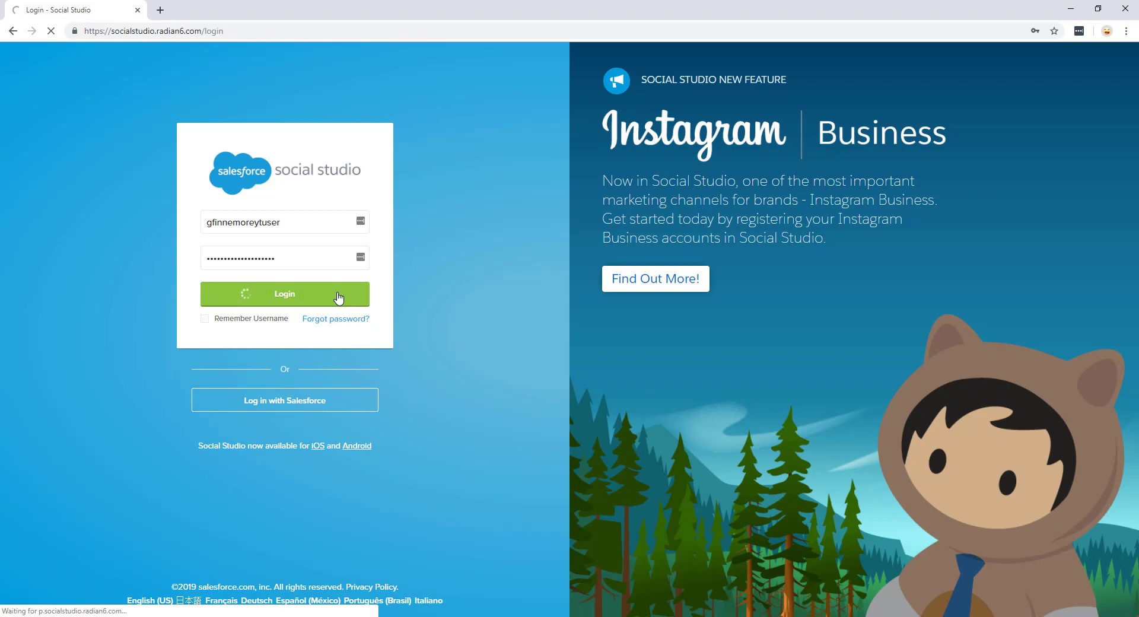
- Complete sign-in and reach the welcome page inviting a first workspace
{"action": "left_click", "coordinate": [284, 294]}
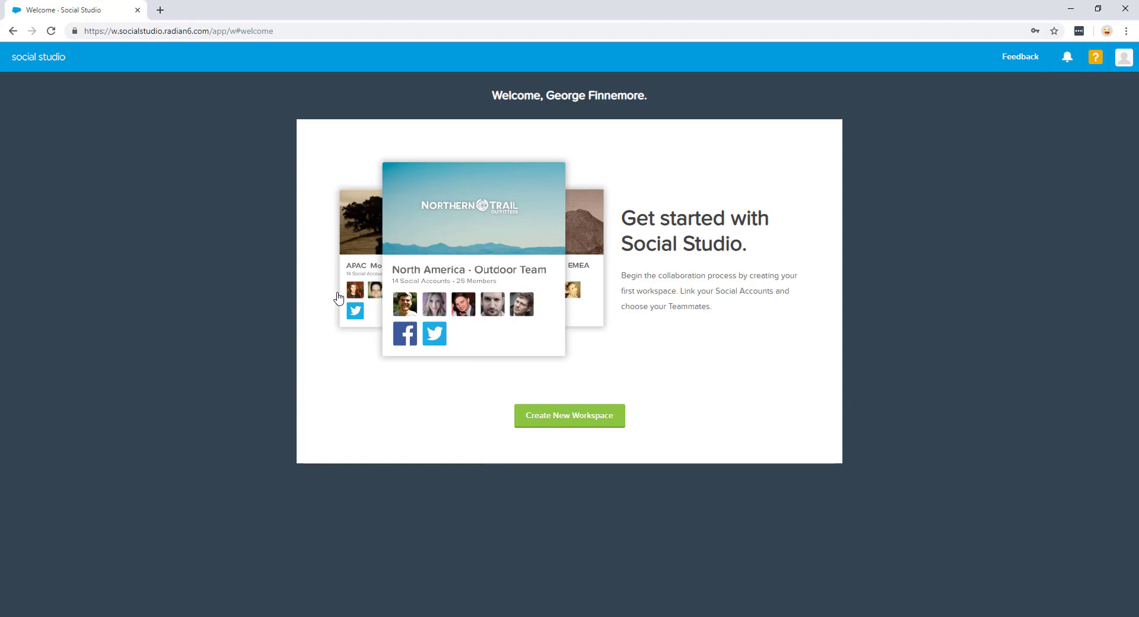
{"action": "mouse_move", "coordinate": [584, 422]}
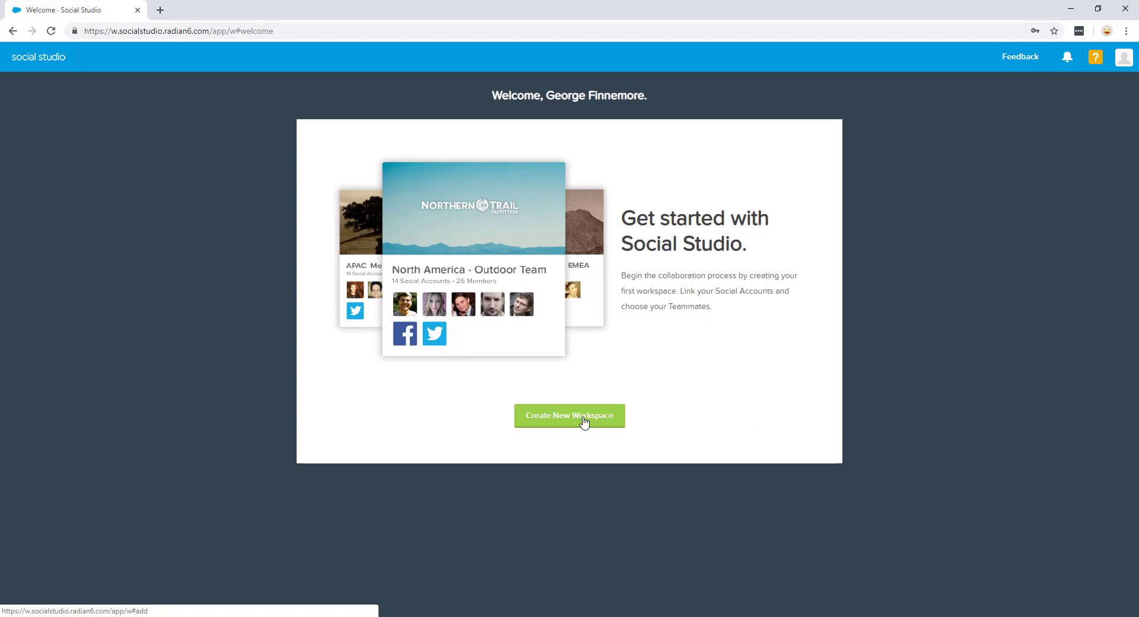
- Create workspace 'Social Studio Tutorials' described as 'Social Studio Video Tutorials' with the Salesforce logo photo, and continue
{"action": "left_click", "coordinate": [569, 415]}
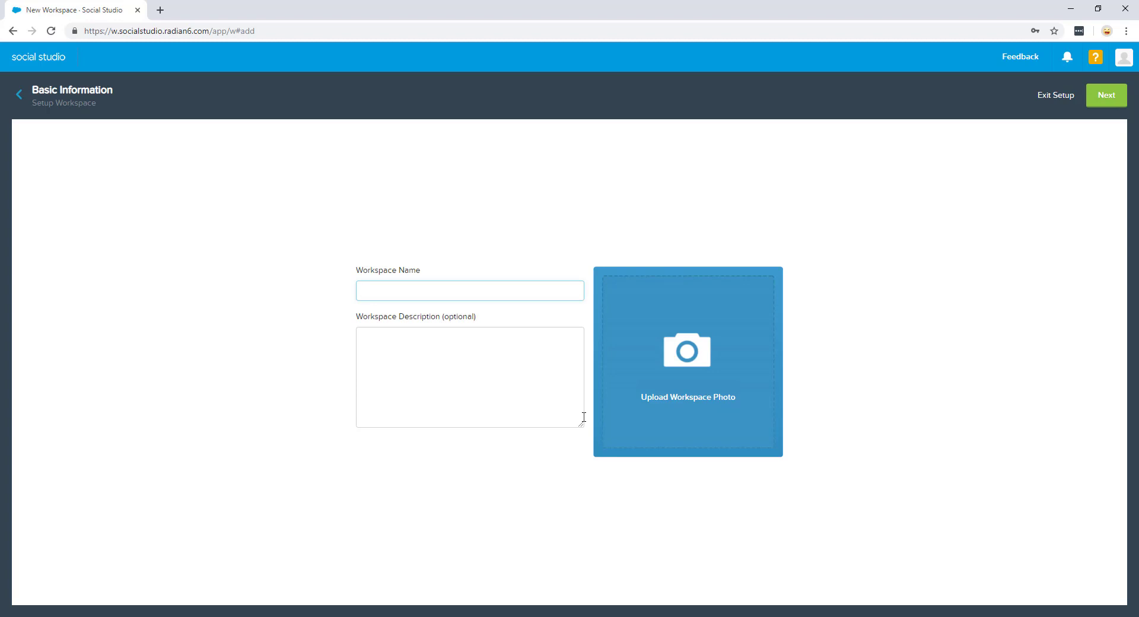
{"action": "left_click", "coordinate": [470, 291]}
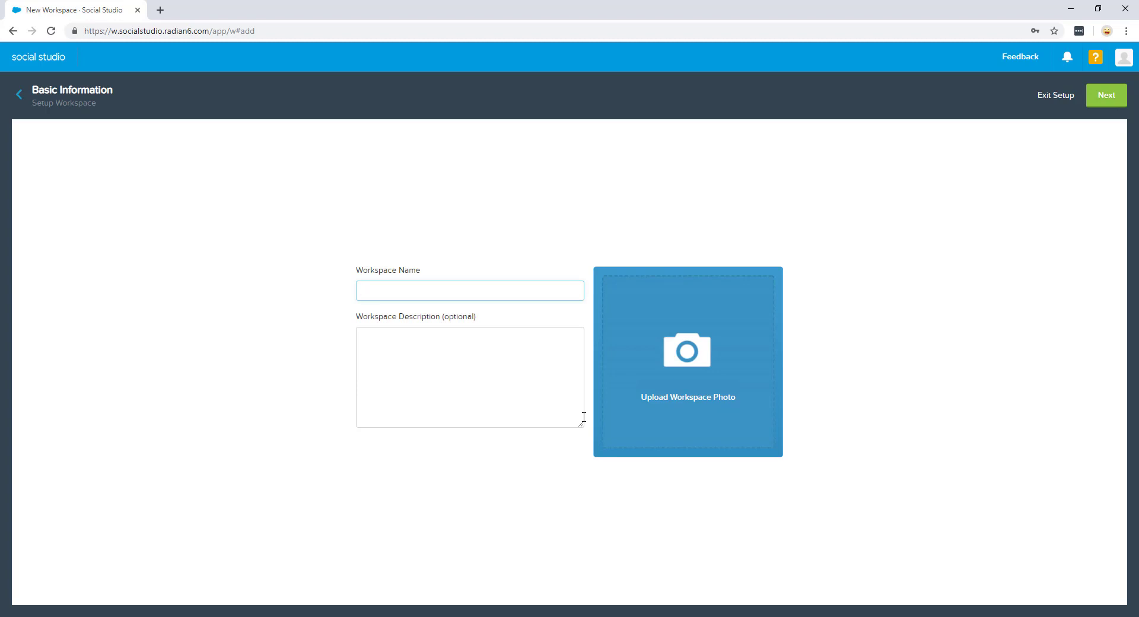
{"action": "left_click", "coordinate": [470, 291]}
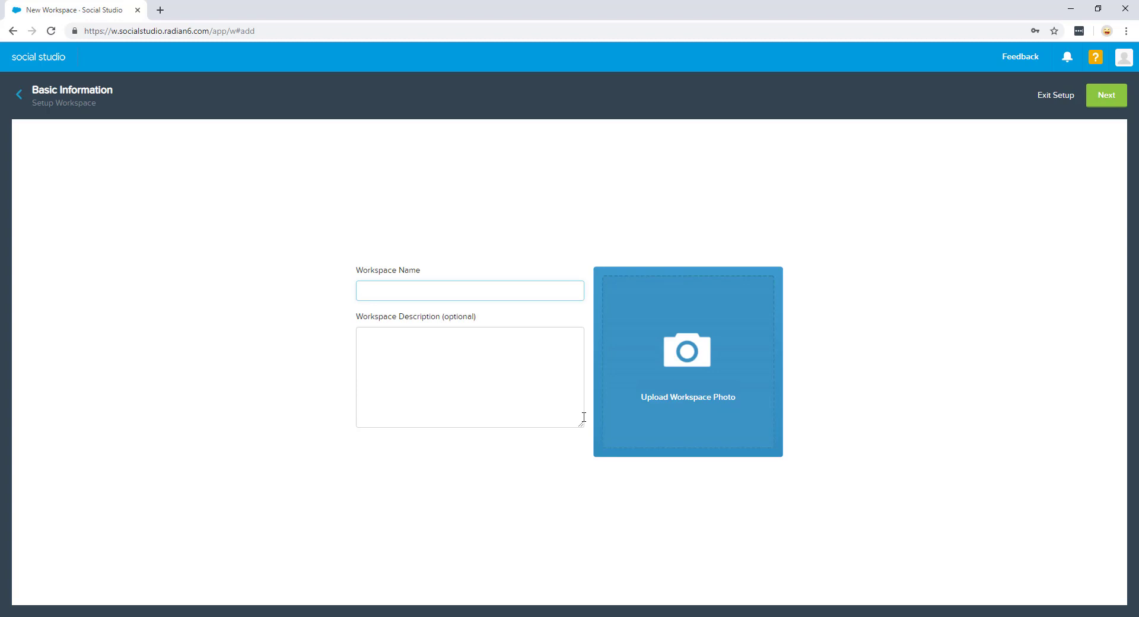
{"action": "left_click", "coordinate": [470, 290]}
{"action": "type", "text": "Social Studio Tutorials"}
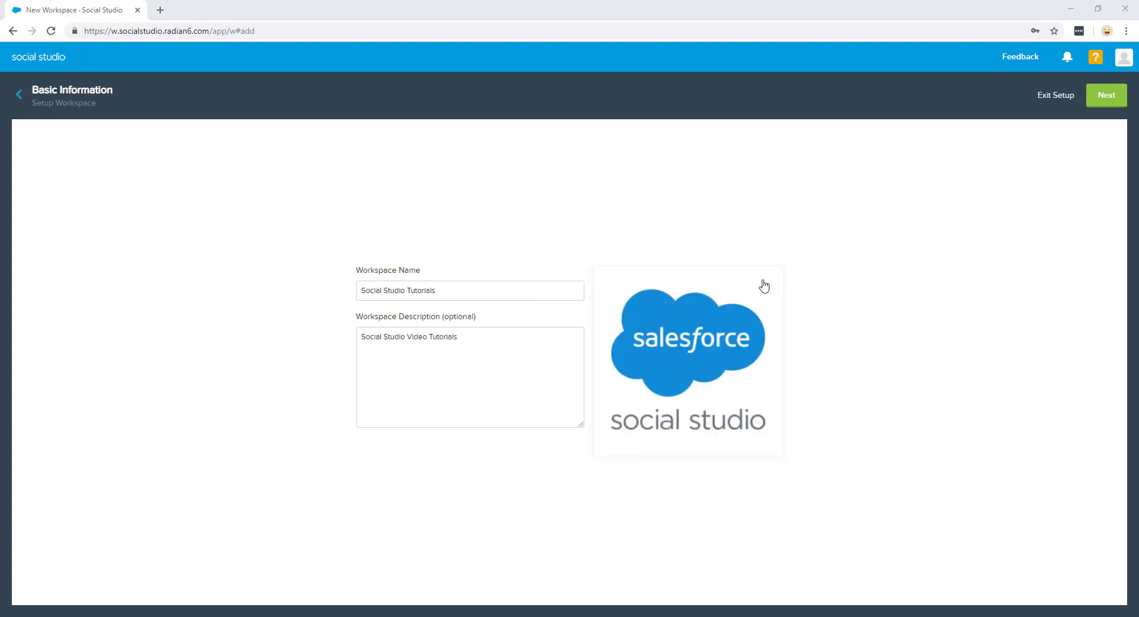
{"action": "left_click", "coordinate": [1105, 95]}
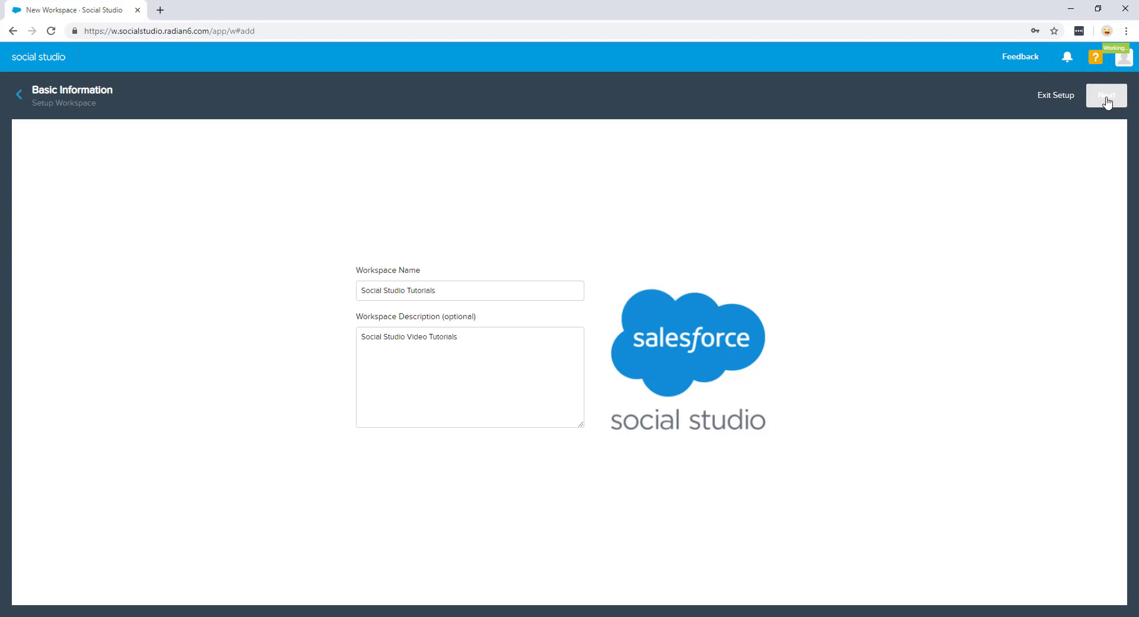
- Advance setup to the Social Accounts step with no accounts connected
{"action": "left_click", "coordinate": [1105, 94]}
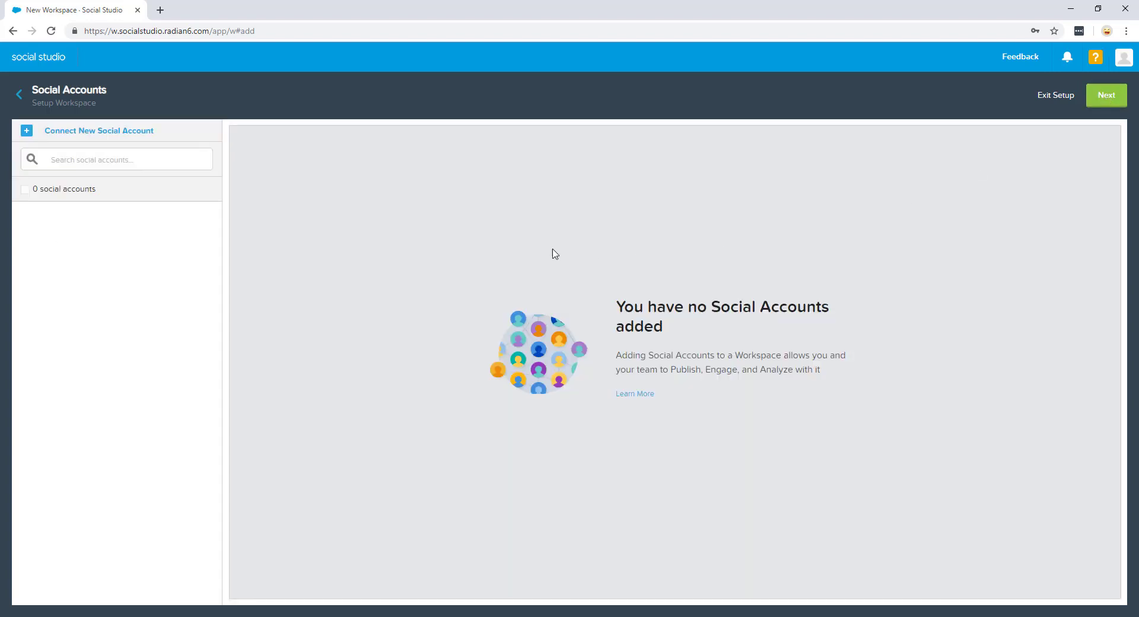
{"action": "mouse_move", "coordinate": [354, 257]}
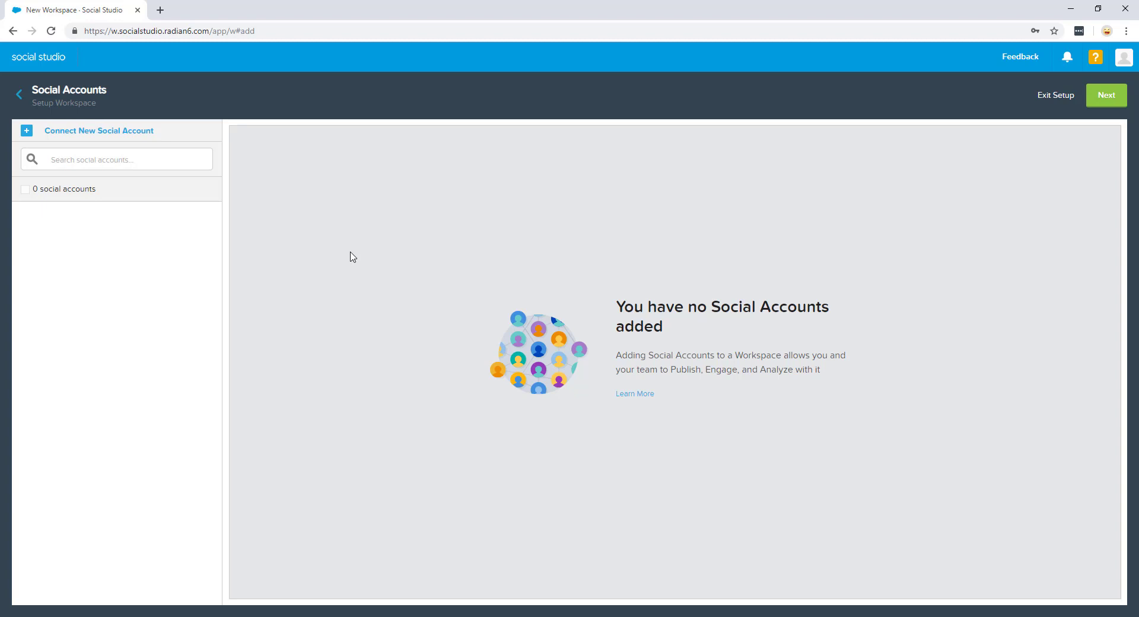
{"action": "mouse_move", "coordinate": [418, 255]}
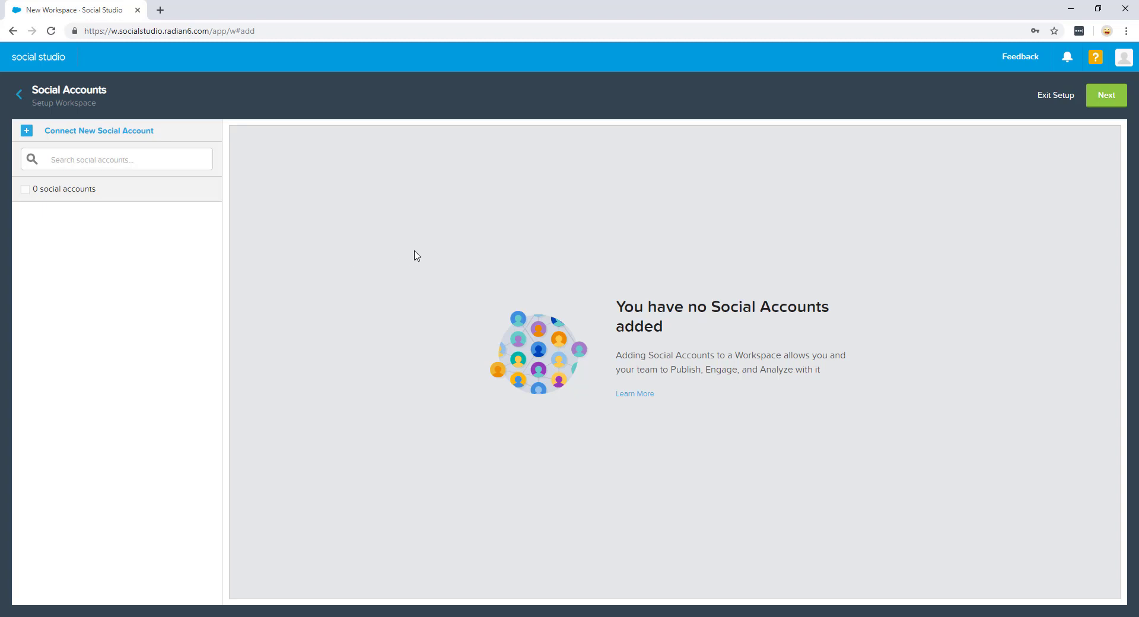
{"action": "mouse_move", "coordinate": [1106, 106]}
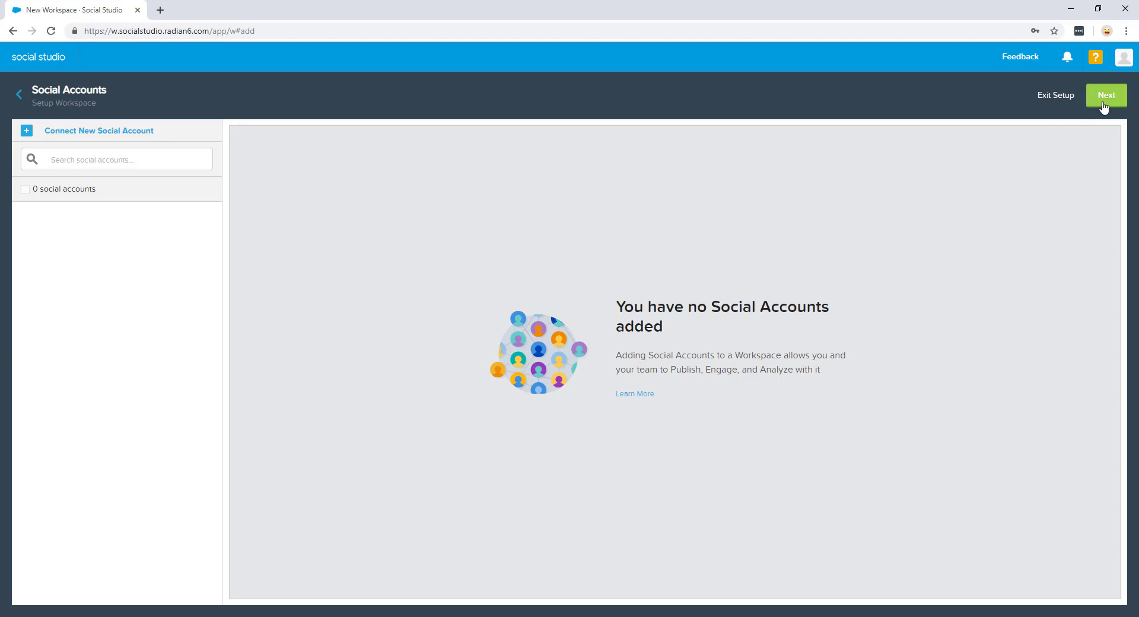
- Skip adding social accounts and reach the Add Topic Profiles step
{"action": "left_click", "coordinate": [1106, 95]}
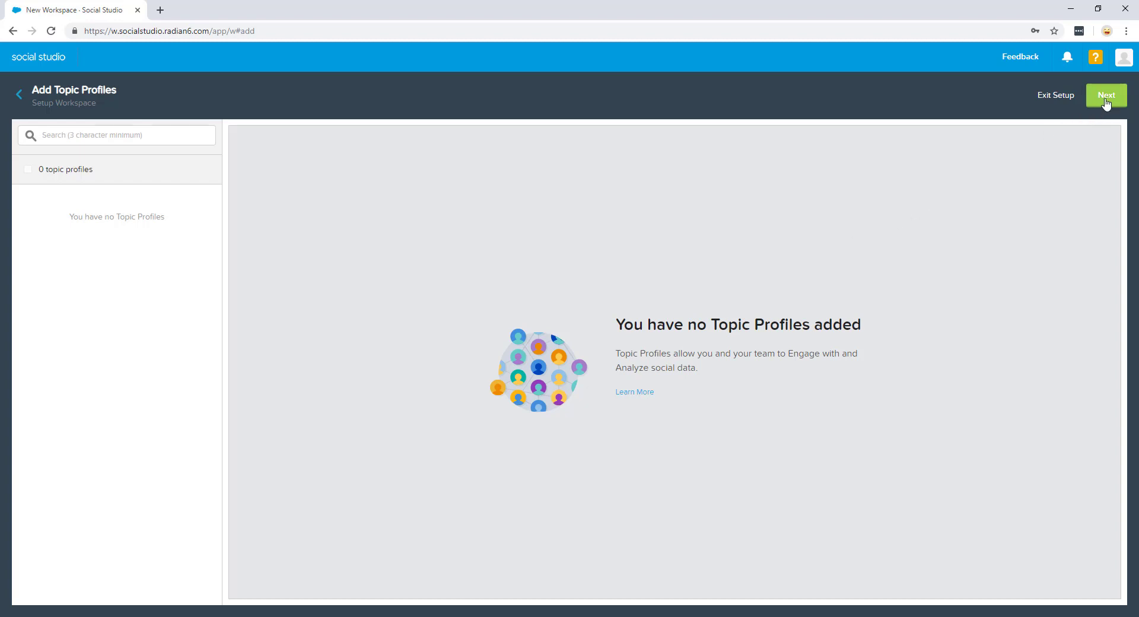
- Skip topic profiles and reach the members step with only the owner listed
{"action": "left_click", "coordinate": [1105, 95]}
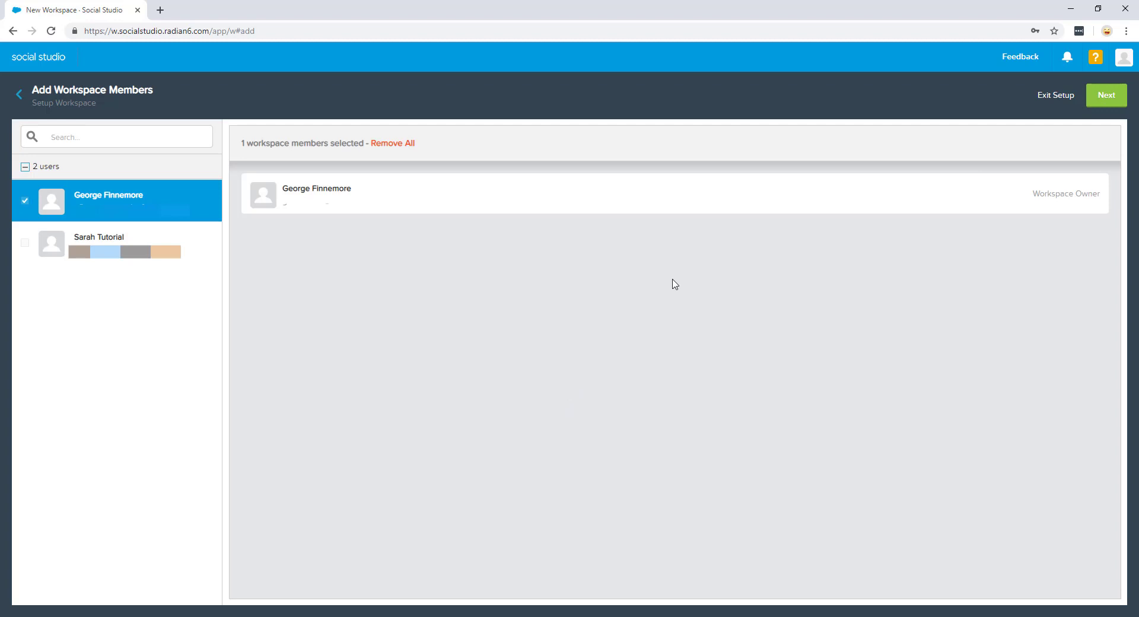
{"action": "mouse_move", "coordinate": [680, 287]}
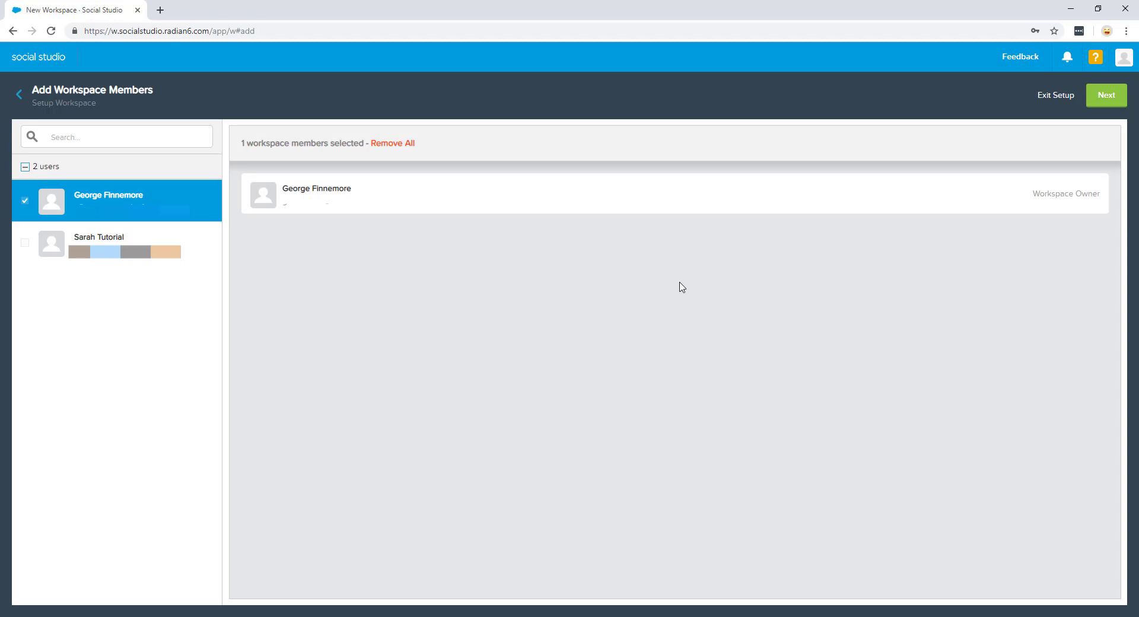
{"action": "mouse_move", "coordinate": [1020, 140]}
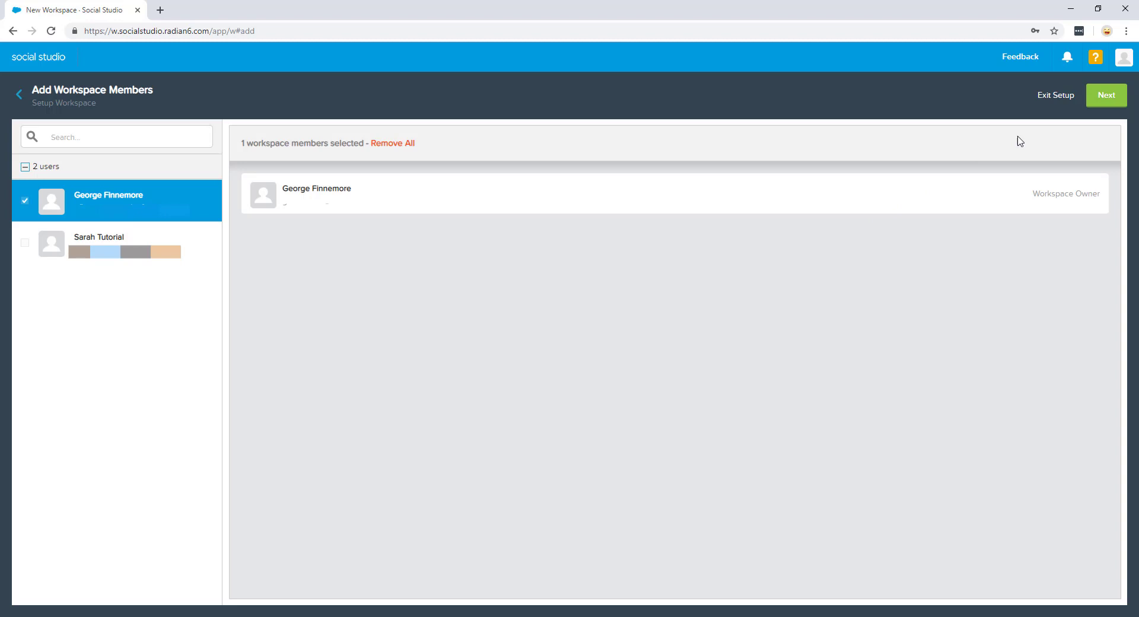
- Show the summary: Social Studio Tutorials with one user, no accounts or topic profiles
{"action": "left_click", "coordinate": [1106, 95]}
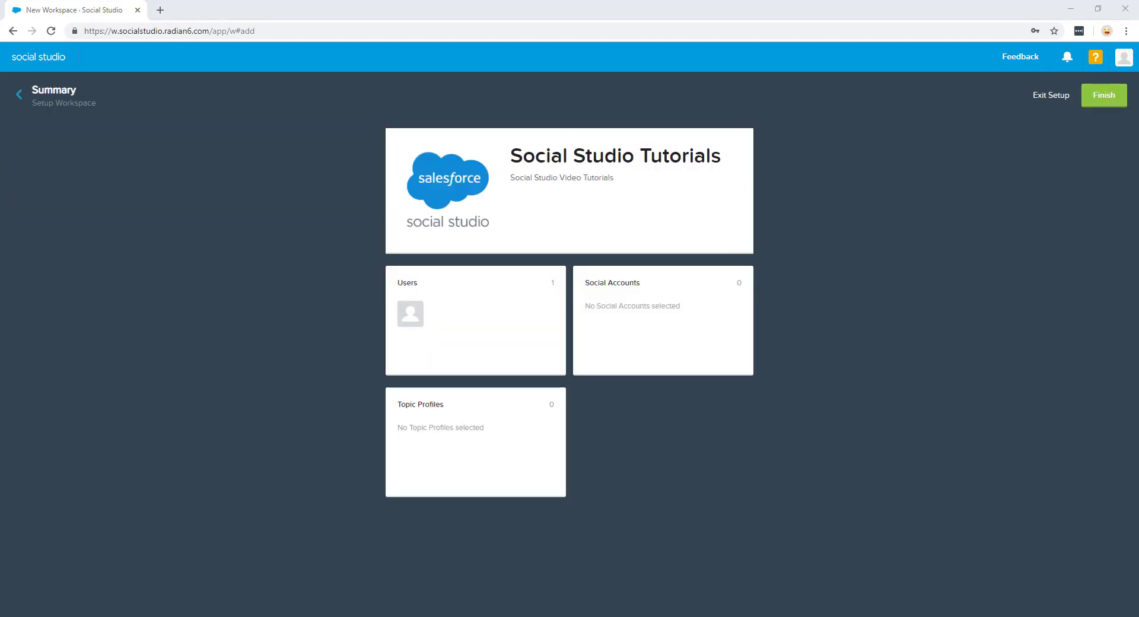
{"action": "mouse_move", "coordinate": [578, 240]}
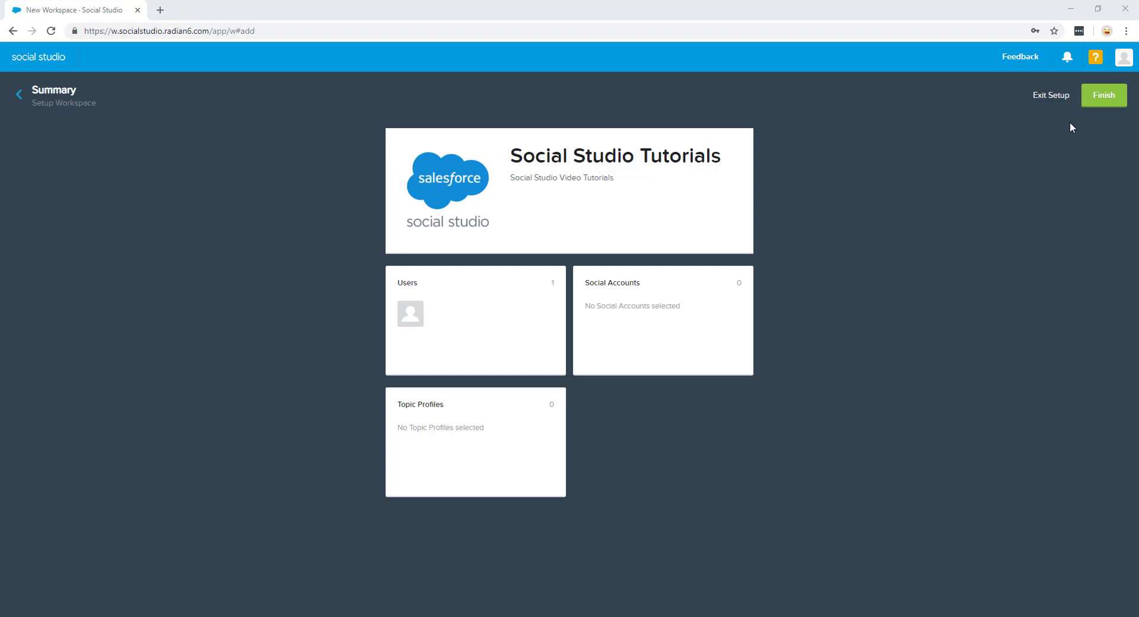
- Finish creating the workspace and return to My Workspaces listing Social Studio Tutorials
{"action": "left_click", "coordinate": [1103, 95]}
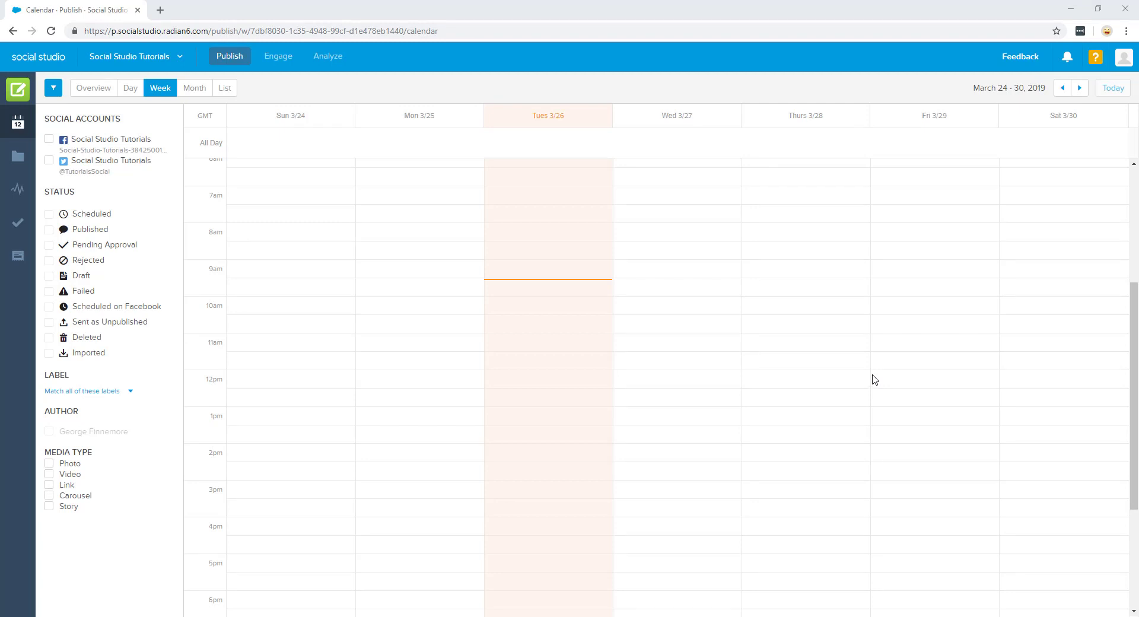
{"action": "mouse_move", "coordinate": [635, 170]}
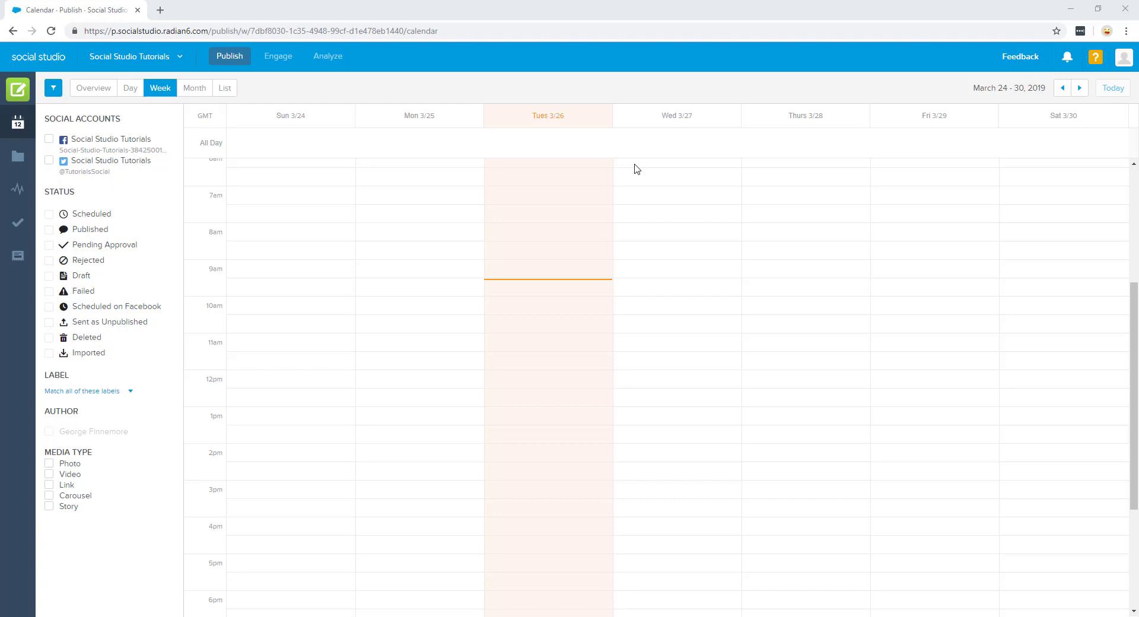
{"action": "mouse_move", "coordinate": [42, 57]}
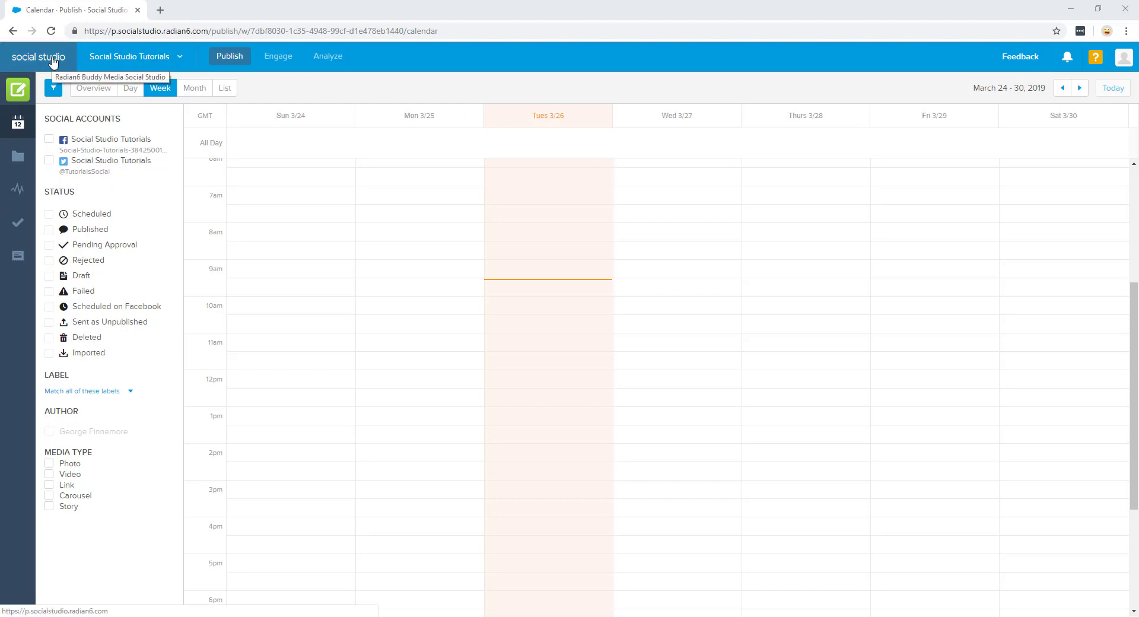
{"action": "mouse_move", "coordinate": [310, 68]}
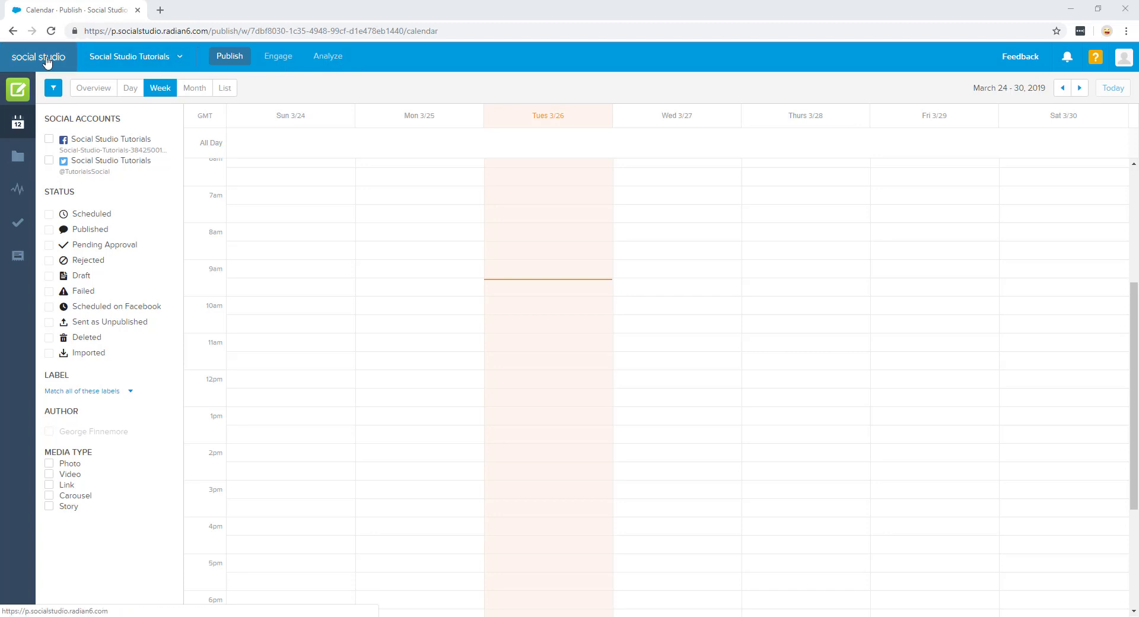
{"action": "left_click", "coordinate": [37, 58]}
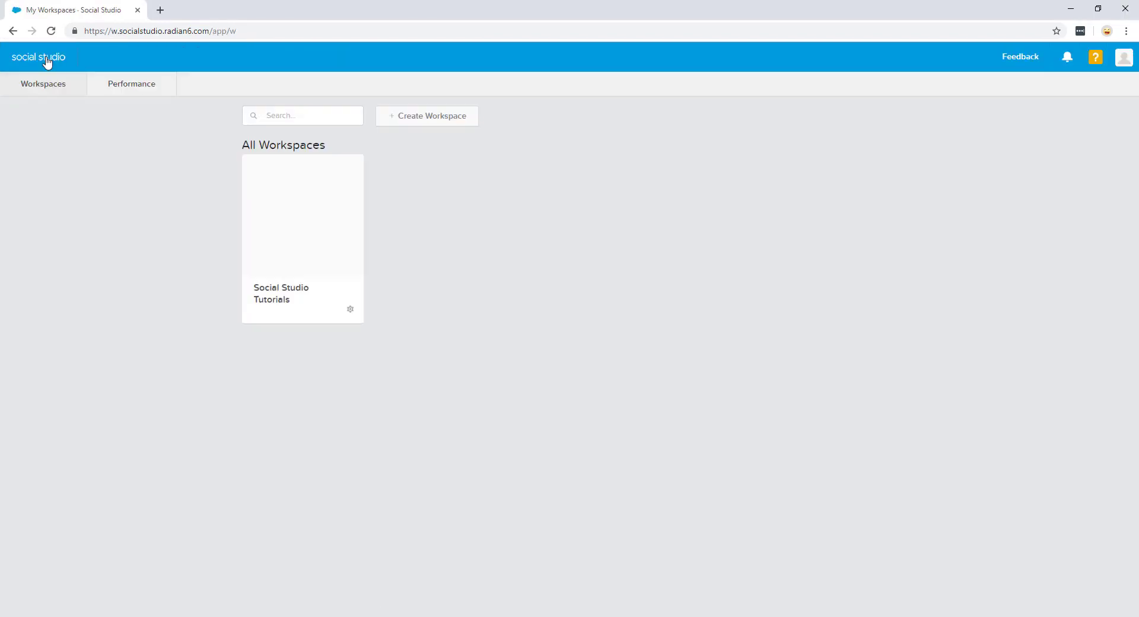